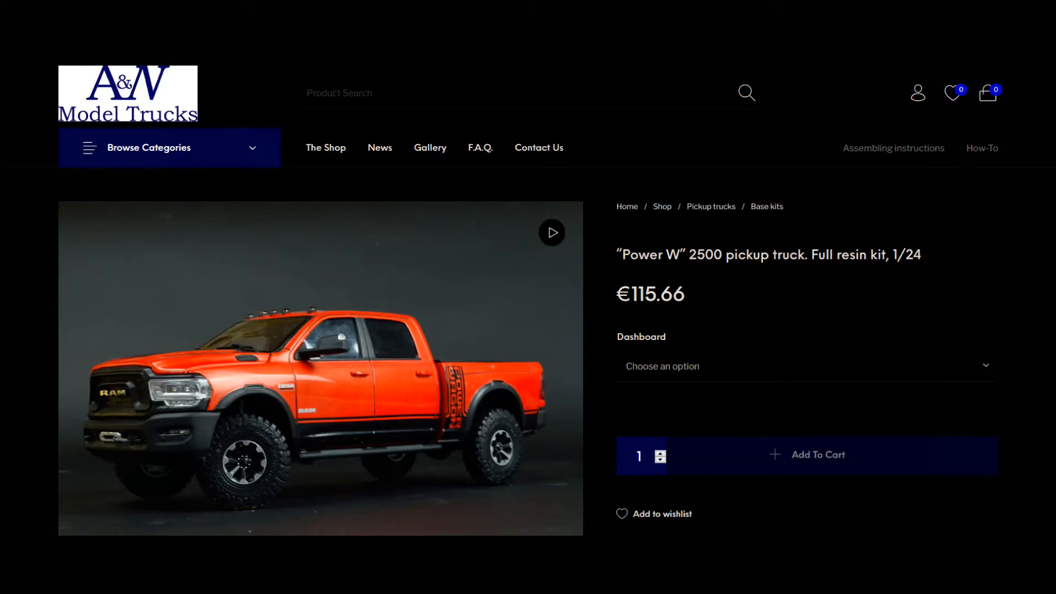
{"action": "scroll", "scroll_direction": "down", "scroll_amount": 3}
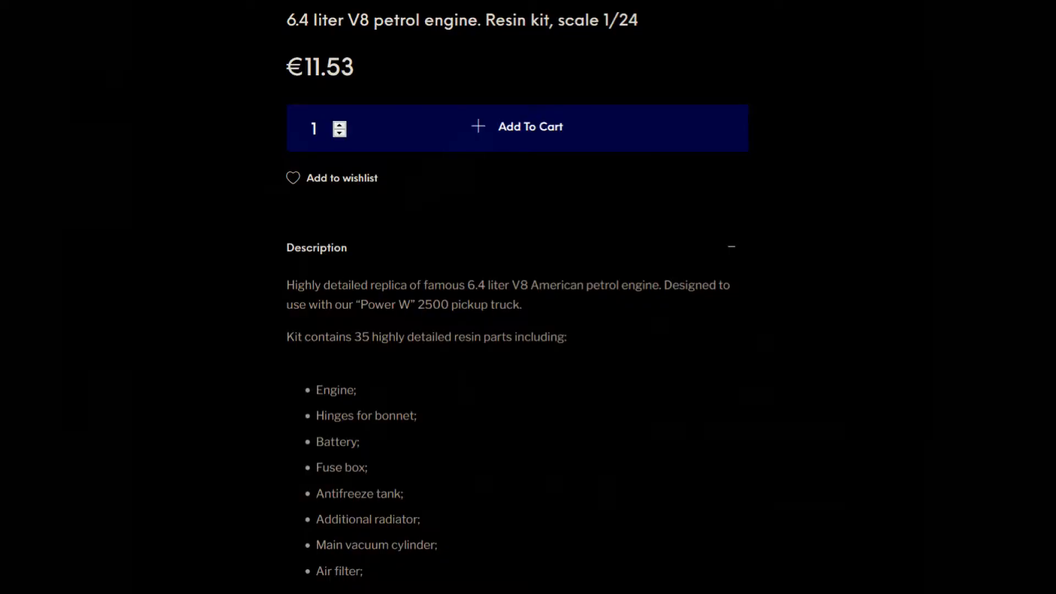